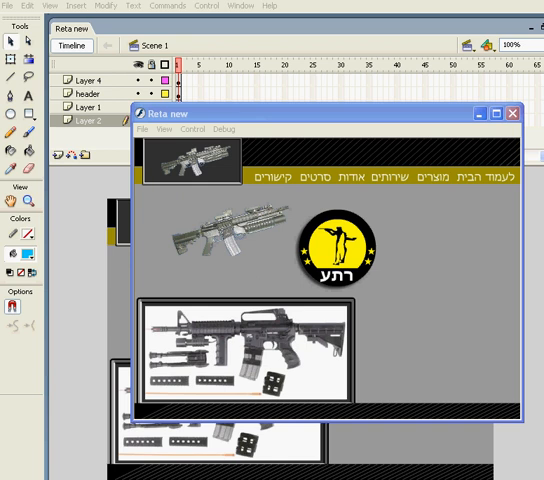
{"action": "mouse_move", "coordinate": [380, 128]}
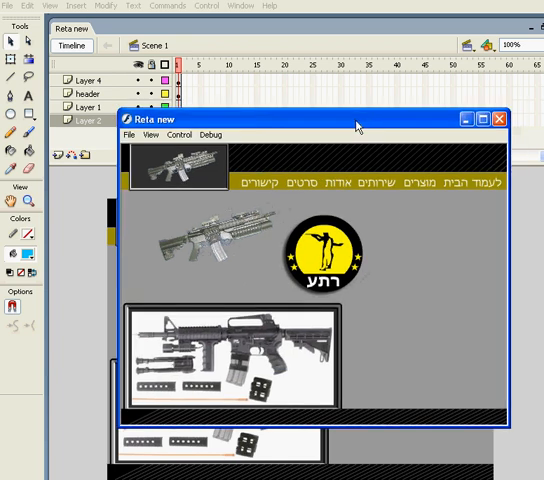
{"action": "mouse_move", "coordinate": [414, 336]}
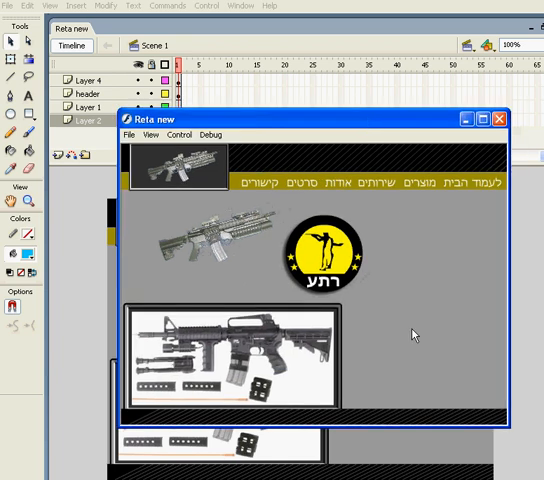
{"action": "mouse_move", "coordinate": [416, 318]}
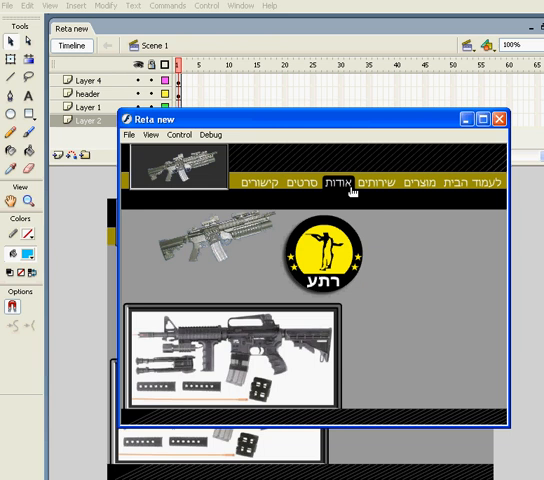
{"action": "mouse_move", "coordinate": [350, 216]}
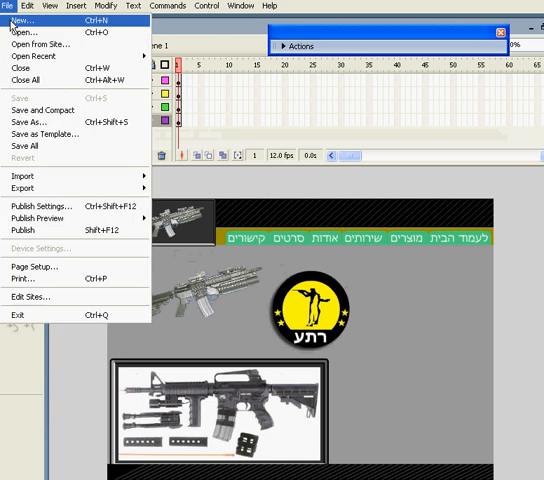
Step: Create a new document, draw a light-blue bar across the top and convert it to a symbol
{"action": "left_click", "coordinate": [18, 32]}
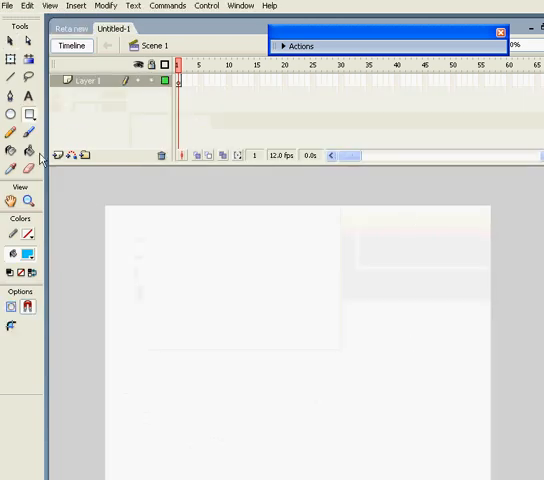
{"action": "left_click_drag", "start_coordinate": [108, 212], "coordinate": [500, 236]}
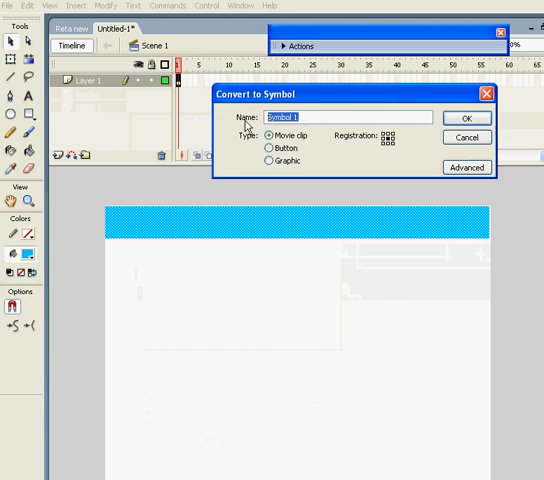
{"action": "left_click", "coordinate": [464, 116]}
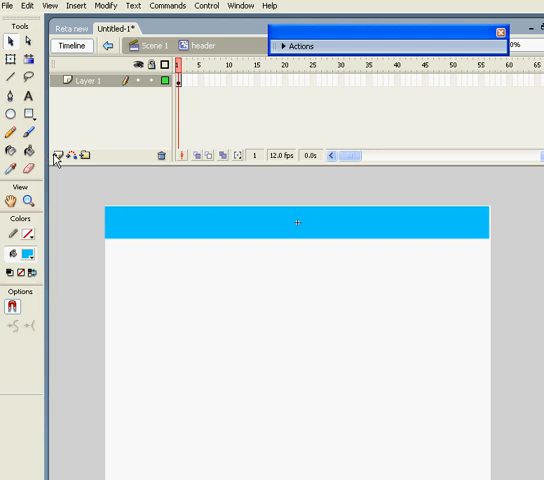
Step: Add a layer named text above the background and start a text label on the blue bar
{"action": "left_click", "coordinate": [58, 156]}
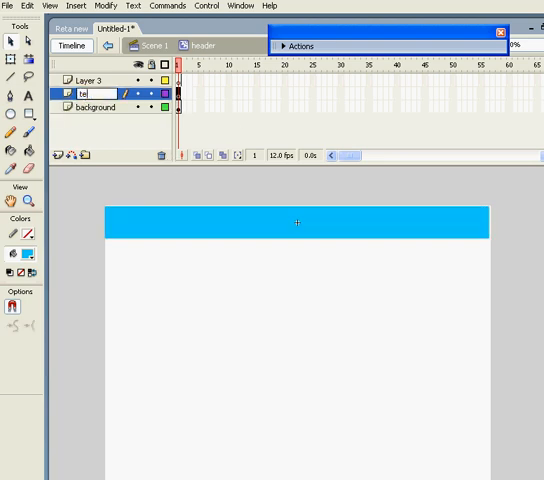
{"action": "type", "text": "text"}
{"action": "left_click", "coordinate": [98, 80]}
{"action": "type", "text": "tab buttons"}
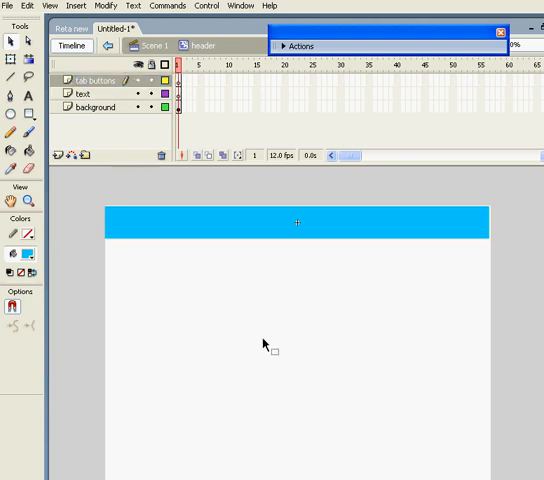
{"action": "left_click", "coordinate": [96, 80]}
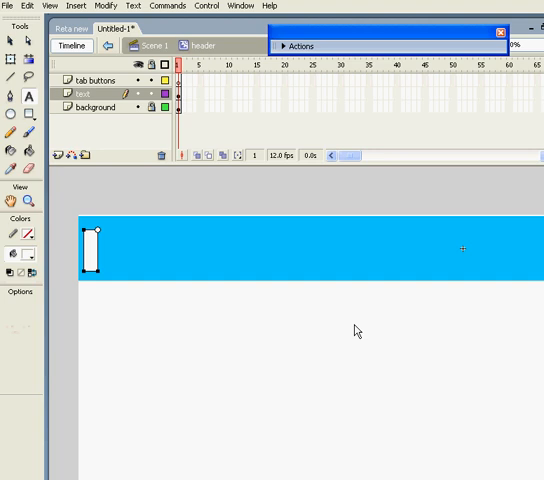
Step: Type white Home, Gallery, Portfolio and About labels along the blue bar
{"action": "type", "text": "Home"}
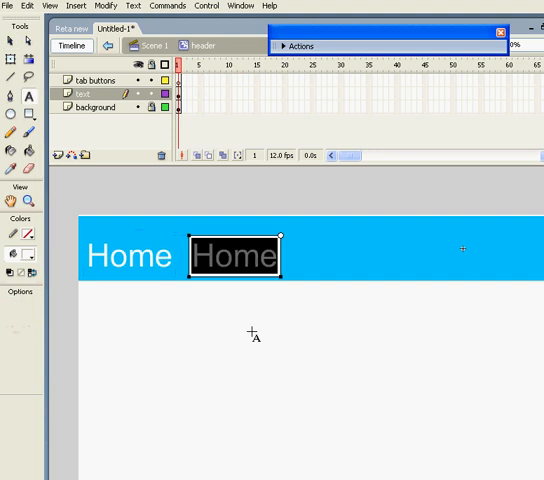
{"action": "type", "text": "Gallery"}
{"action": "type", "text": "About"}
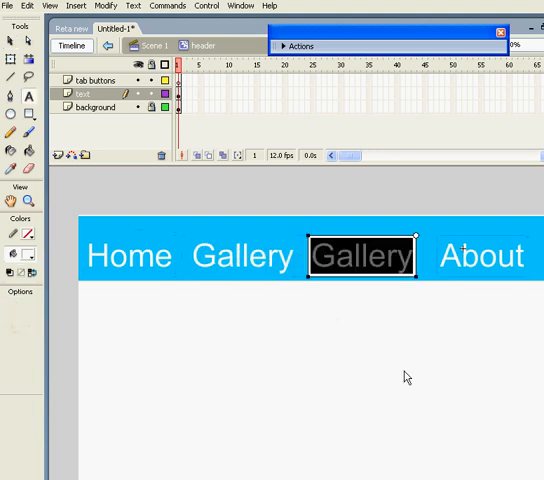
{"action": "type", "text": "po"}
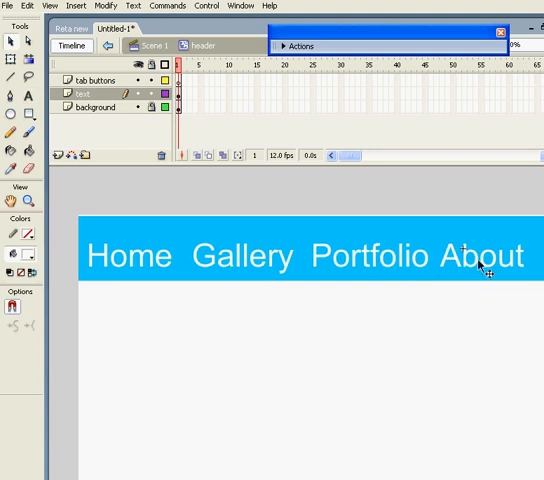
{"action": "left_click", "coordinate": [84, 92]}
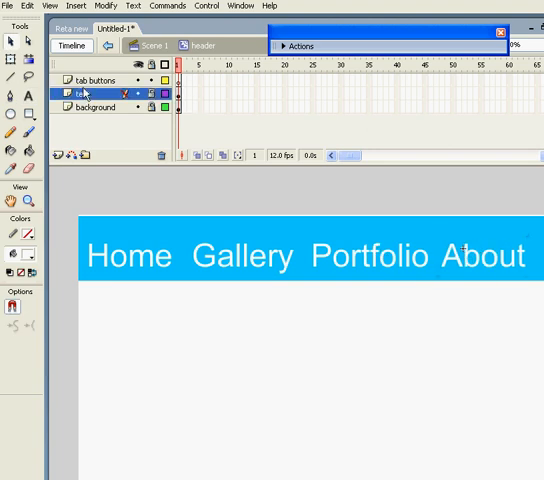
Step: Draw a rectangle on the tab buttons layer and convert it to a Button symbol over Home
{"action": "left_click", "coordinate": [96, 80]}
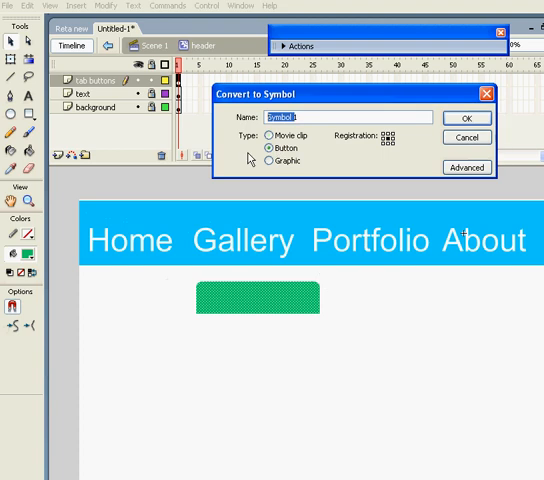
{"action": "left_click", "coordinate": [464, 116]}
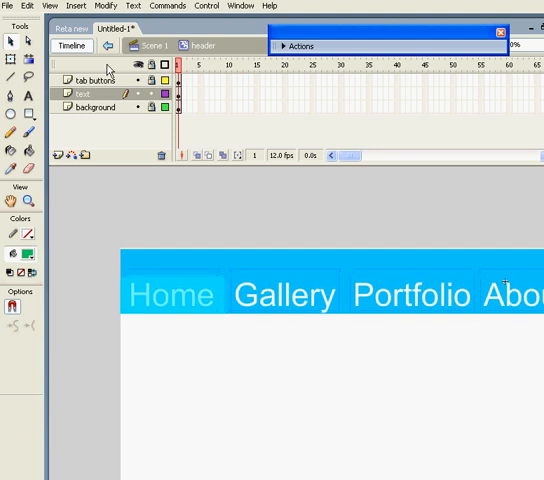
Step: Set the Gallery tab button instance to 25% alpha like the Home one
{"action": "left_click", "coordinate": [90, 80]}
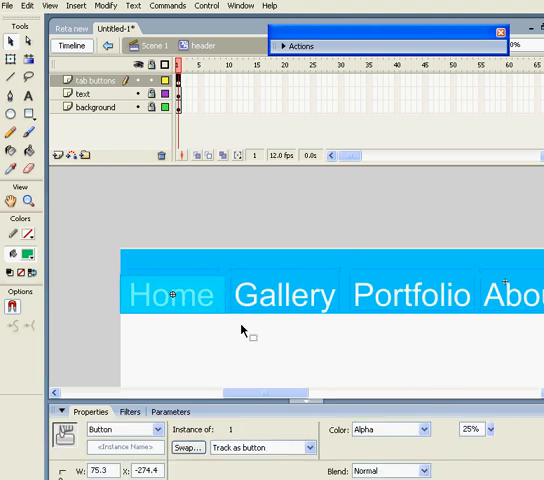
{"action": "left_click", "coordinate": [284, 294]}
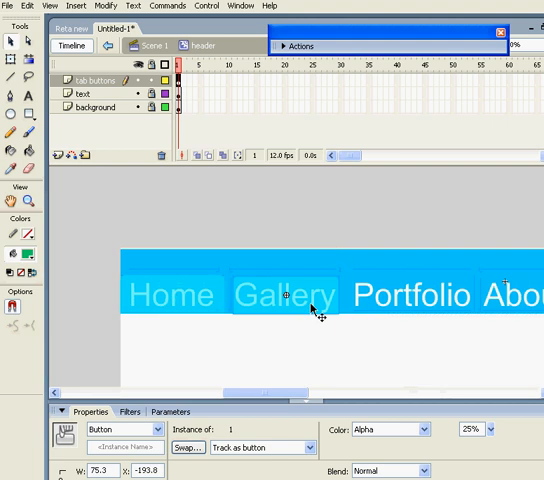
{"action": "left_click", "coordinate": [400, 296]}
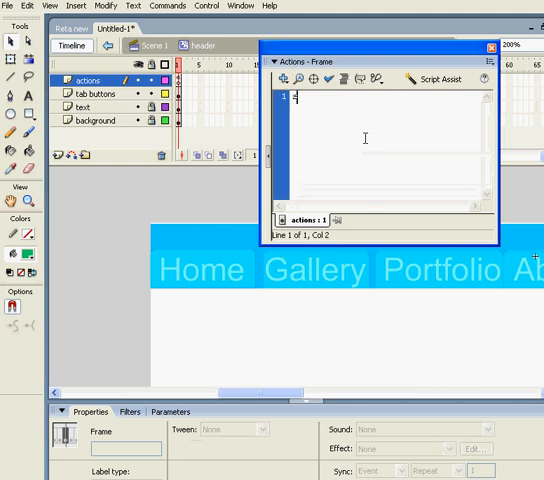
Step: Enter stop(); on frame 1 of the actions layer and add a tabs layer
{"action": "type", "text": "stop();"}
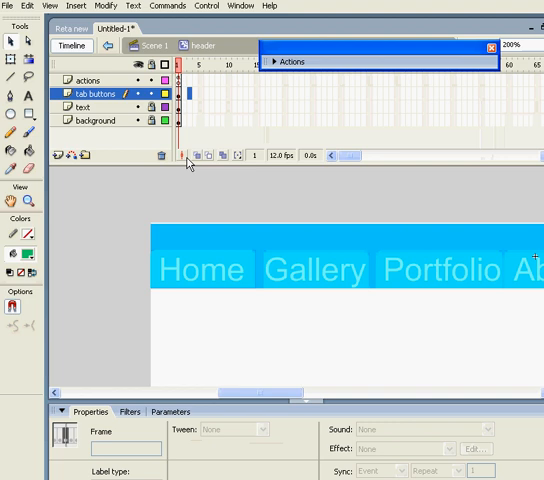
{"action": "left_click", "coordinate": [100, 120]}
{"action": "type", "text": "tabs"}
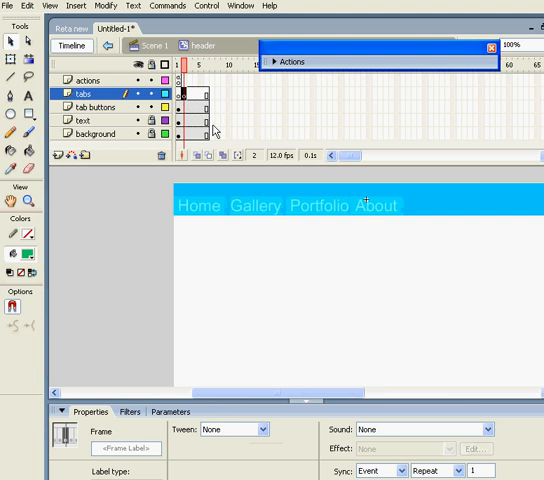
{"action": "mouse_move", "coordinate": [256, 166]}
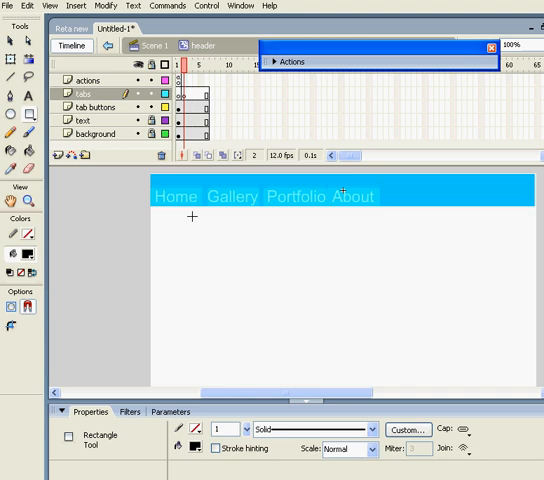
Step: Draw a black bar under the header on the tabs layer and rename a new layer tab text
{"action": "left_click_drag", "start_coordinate": [190, 216], "coordinate": [536, 236]}
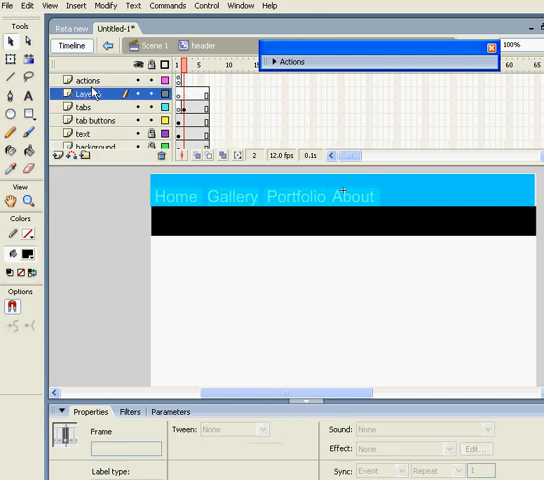
{"action": "double_click", "coordinate": [86, 92]}
{"action": "type", "text": "tab text"}
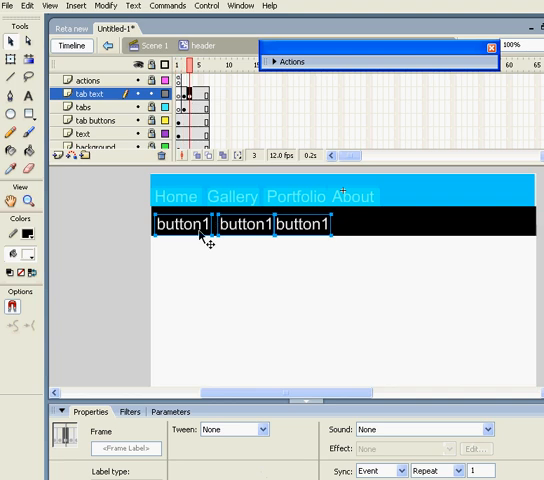
Step: Give the tab text keyframes their own labels, button1 through button3, on the black bar
{"action": "left_click", "coordinate": [184, 224]}
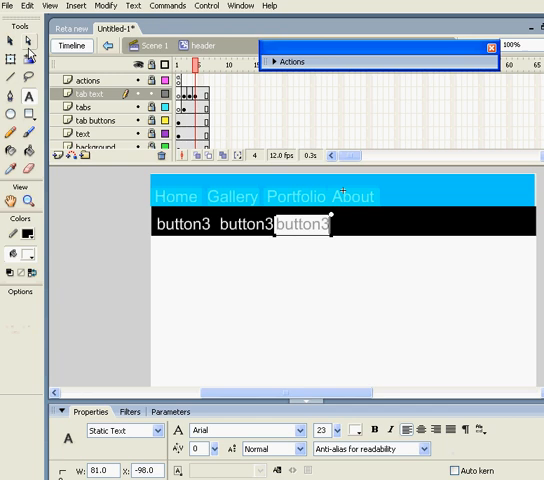
{"action": "left_click", "coordinate": [352, 290]}
{"action": "type", "text": "on (rollOver"}
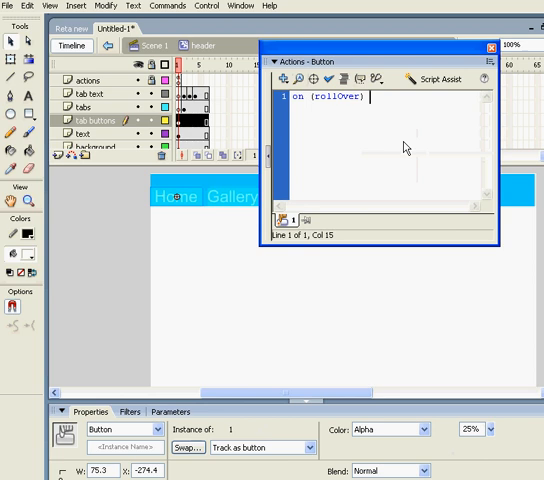
Step: Write on (rollOver) gotoAndStop scripts for the menu buttons matching tab text frames
{"action": "type", "text": "gotoAndStop (1);"}
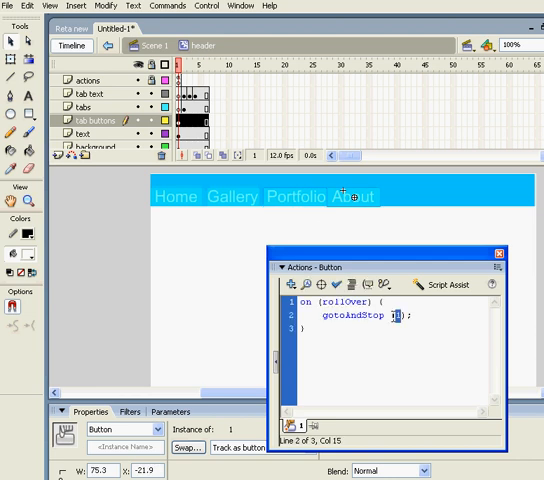
{"action": "left_click", "coordinate": [84, 92]}
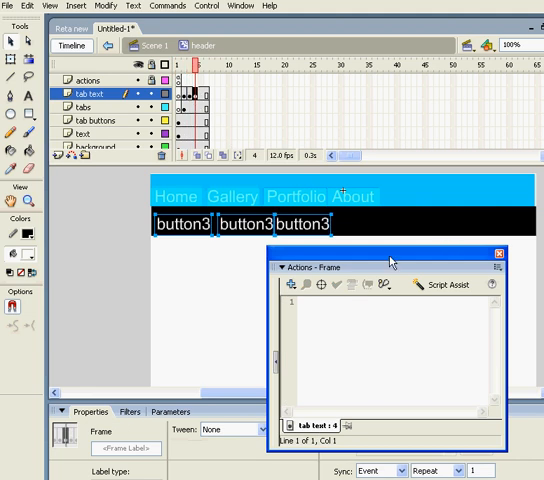
{"action": "left_click_drag", "start_coordinate": [350, 256], "coordinate": [436, 232]}
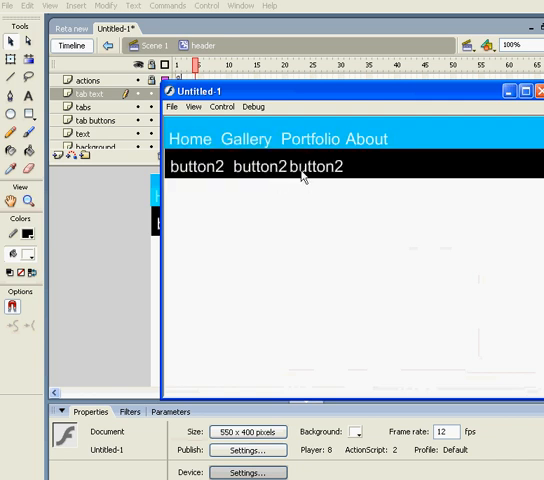
{"action": "mouse_move", "coordinate": [316, 210]}
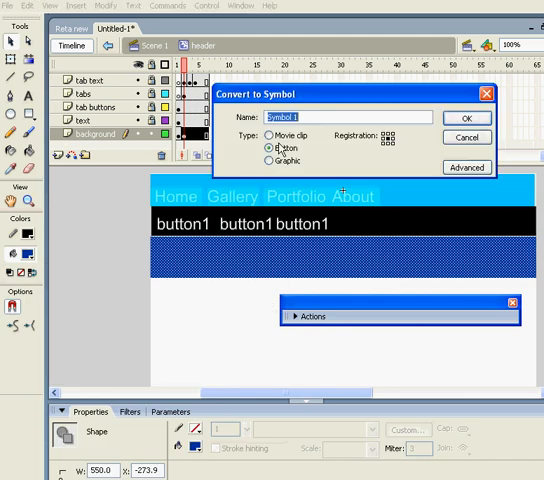
Step: Convert the stage-covering shape to a Button symbol named trans
{"action": "type", "text": "trans"}
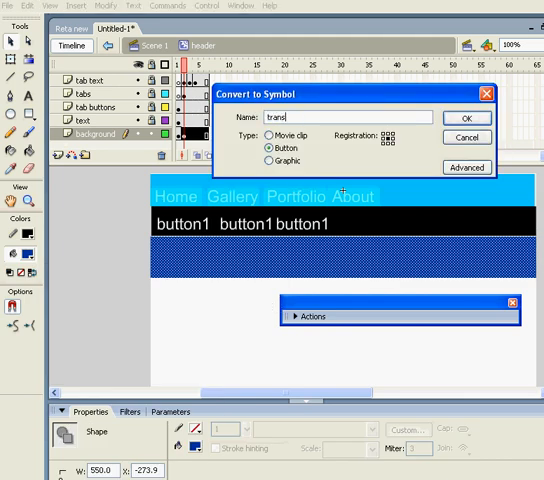
{"action": "left_click", "coordinate": [464, 116]}
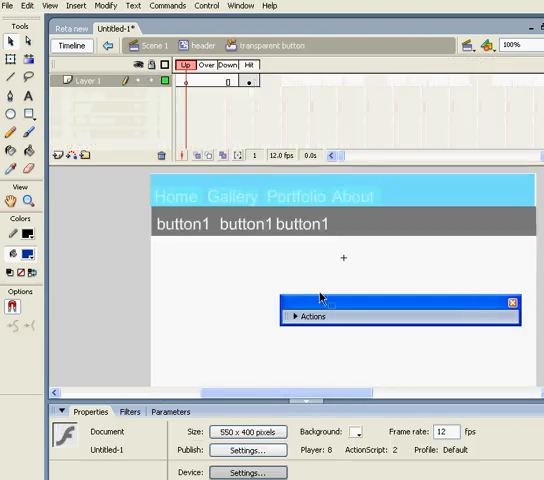
Step: Keep the transparent button's shape only in the Hit frame, leaving Up, Over and Down empty
{"action": "left_click", "coordinate": [248, 64]}
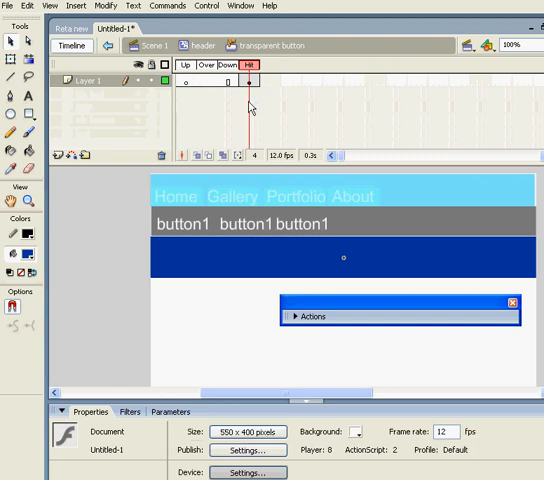
{"action": "left_click", "coordinate": [14, 256]}
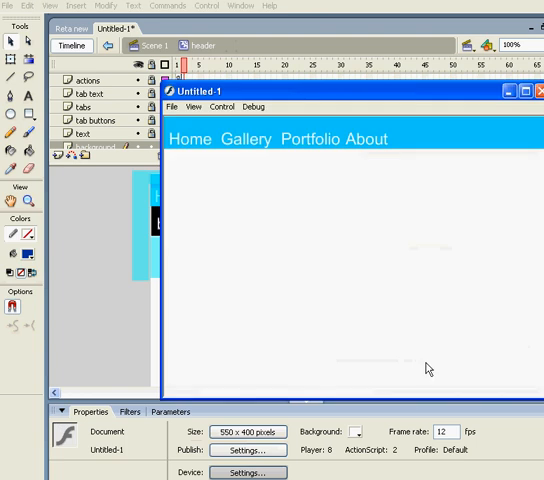
Step: Roll over a menu word in the test preview to confirm the black tab bar appears
{"action": "left_click", "coordinate": [244, 138]}
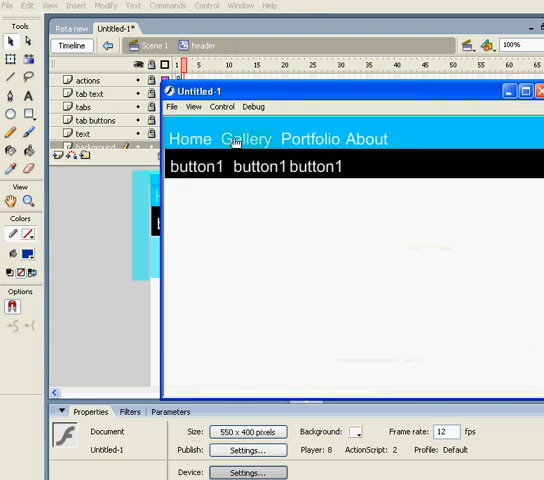